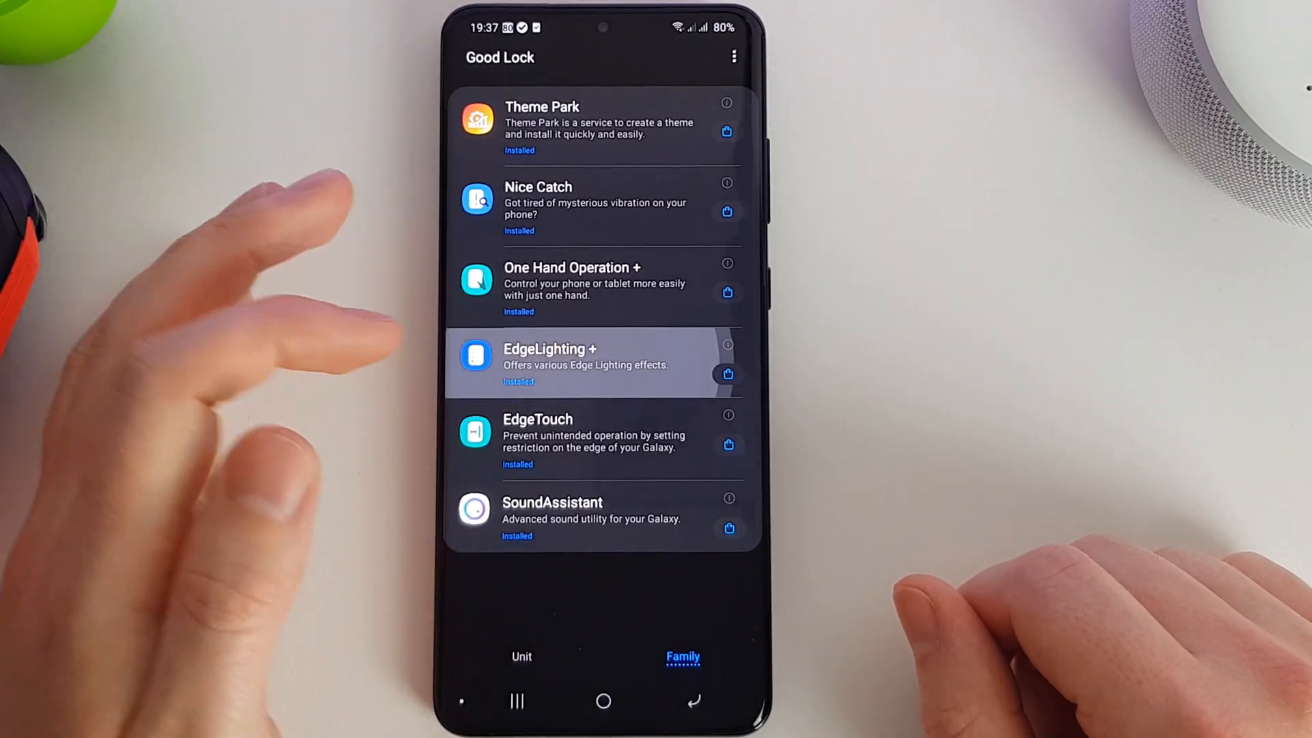
Open the EdgeLighting+ module from Good Lock's list of family apps
left_click(586, 362)
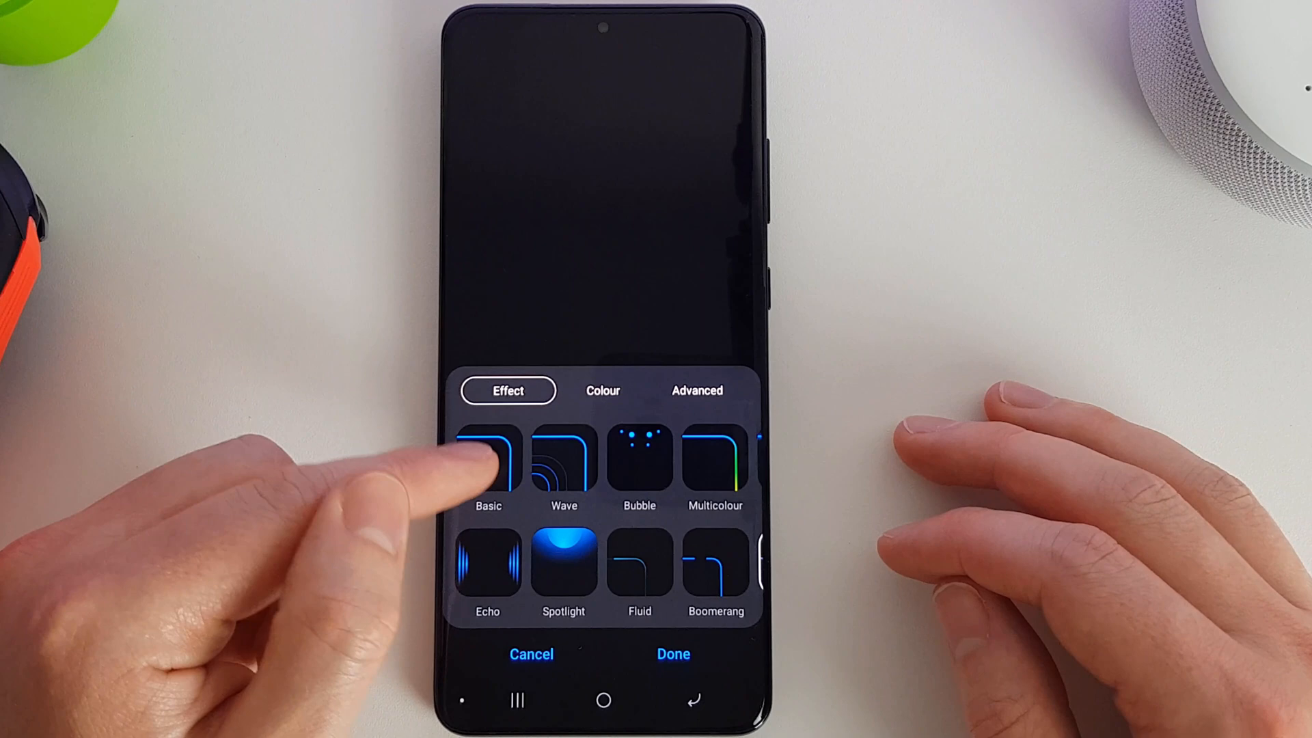
Preview the Basic, Bubble, Multicolour, Glitter and Heart effects, then select Fireworks
left_click(488, 464)
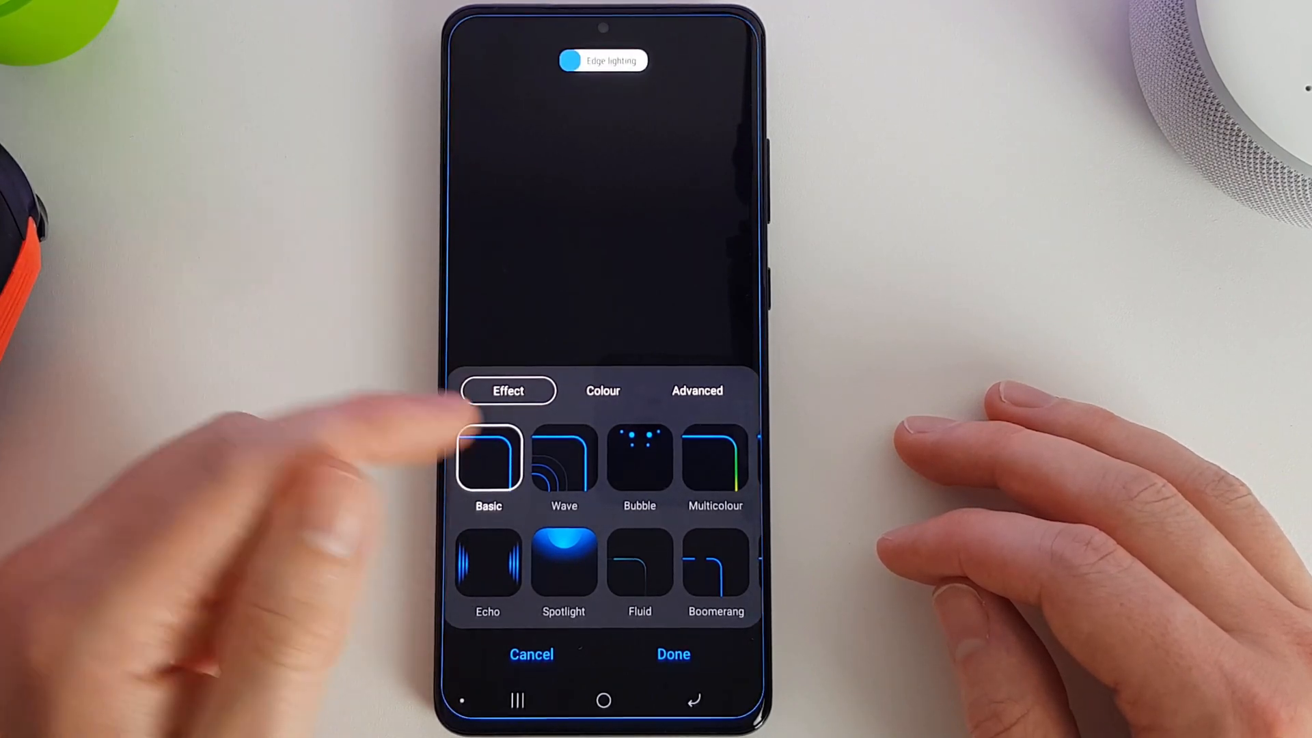
left_click(564, 464)
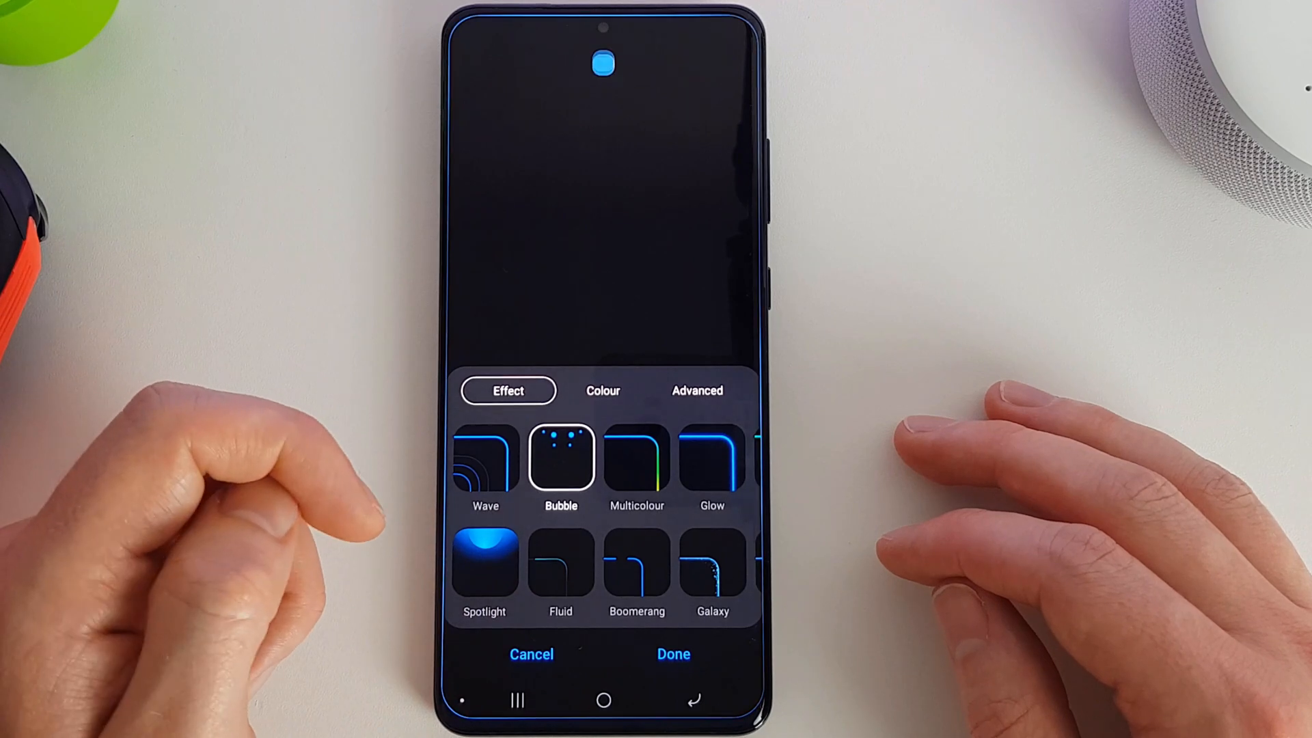
left_click(560, 459)
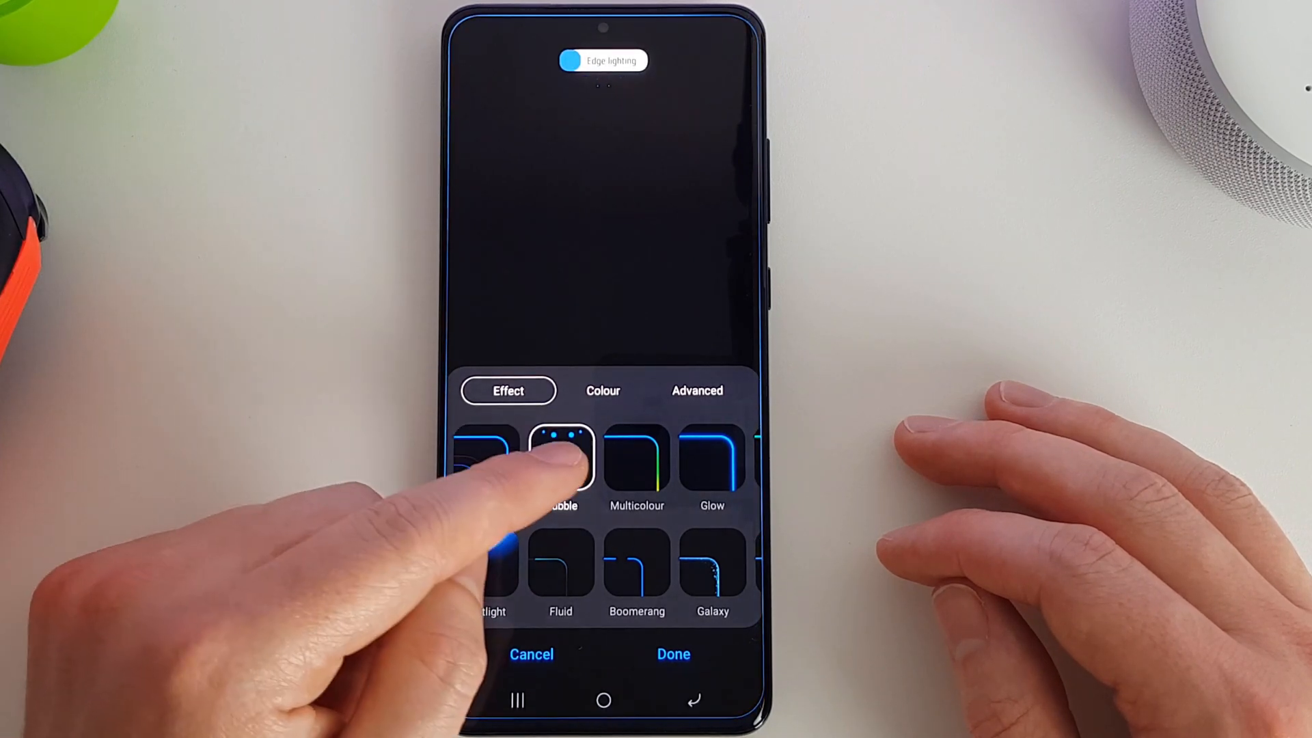
left_click(552, 463)
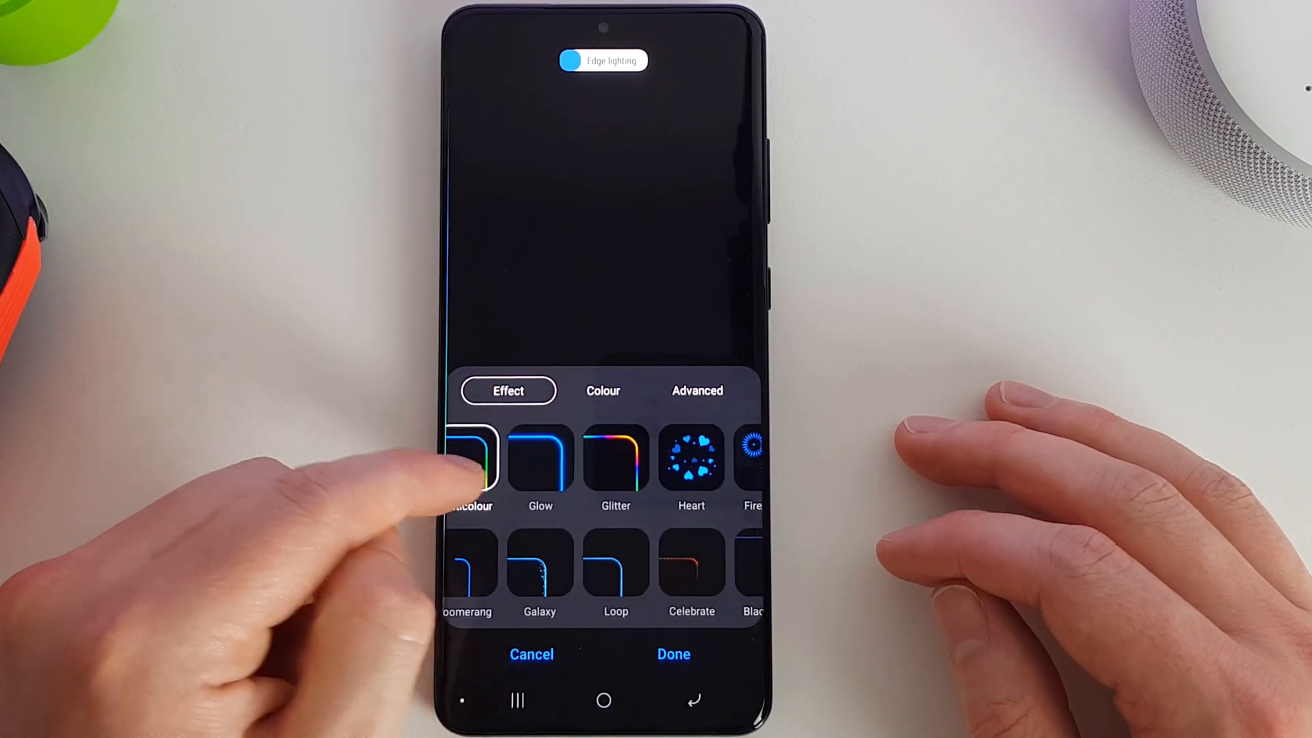
left_click(539, 466)
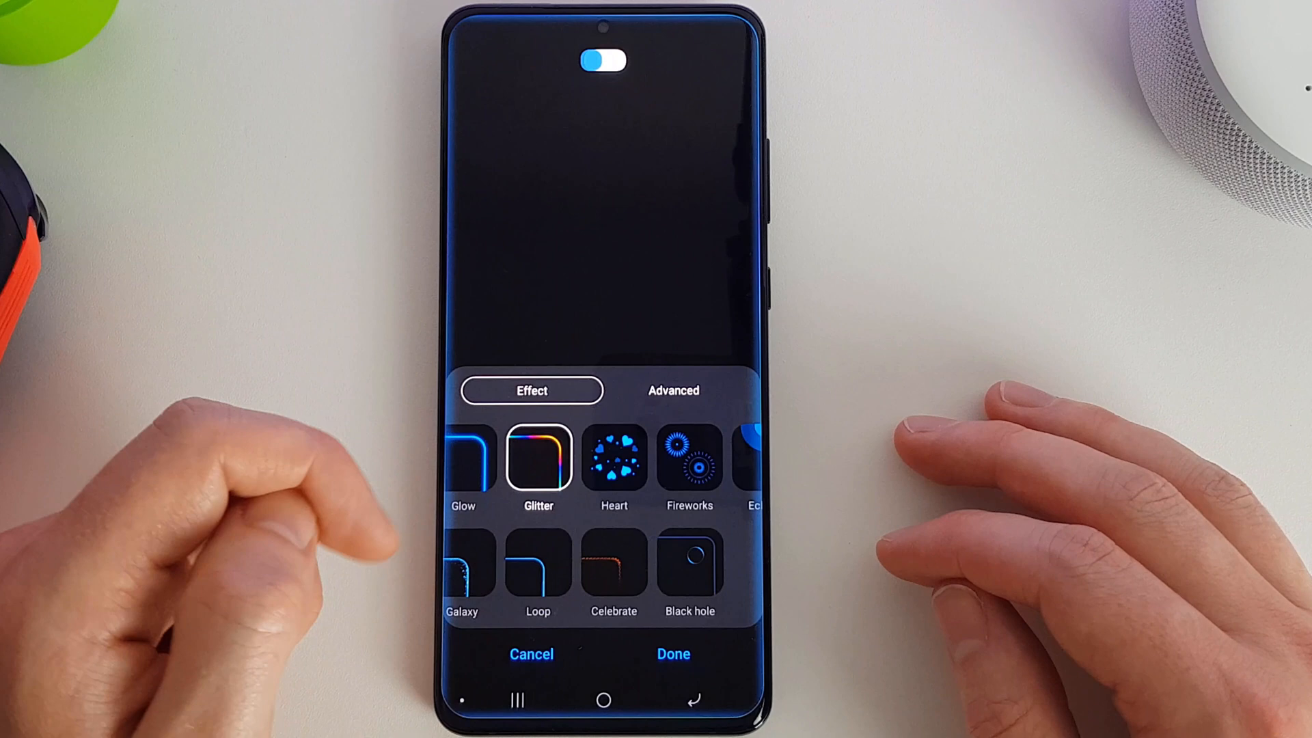
left_click(462, 464)
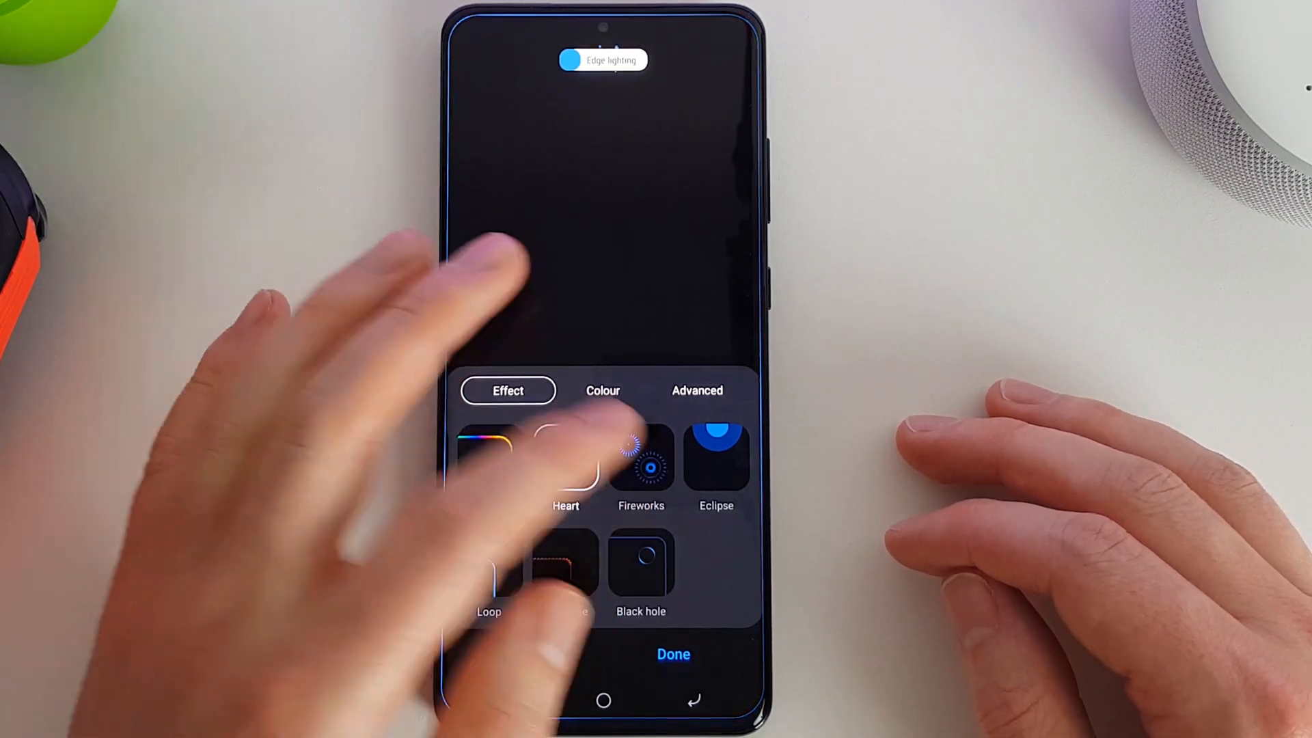
left_click(641, 460)
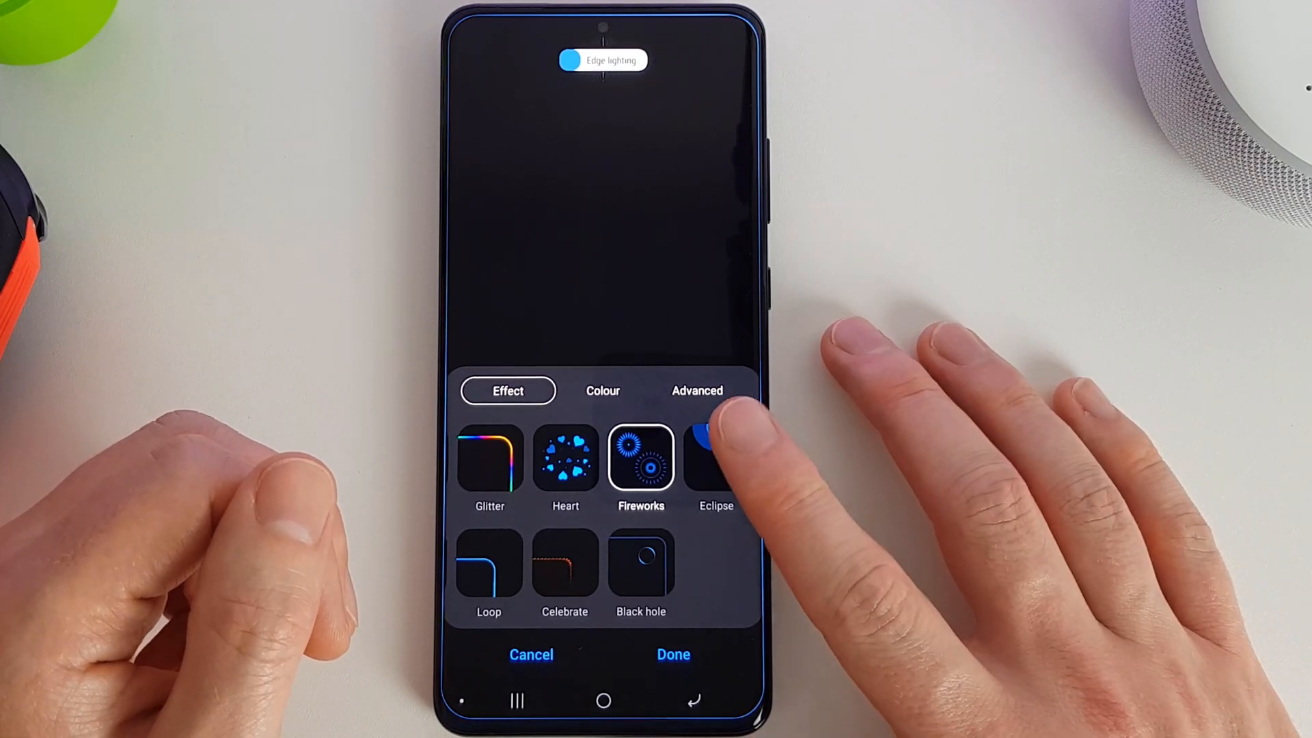
Preview Echo, Spotlight, Loop and Celebrate, choose Black hole, pick red, and show Advanced settings
left_click(716, 460)
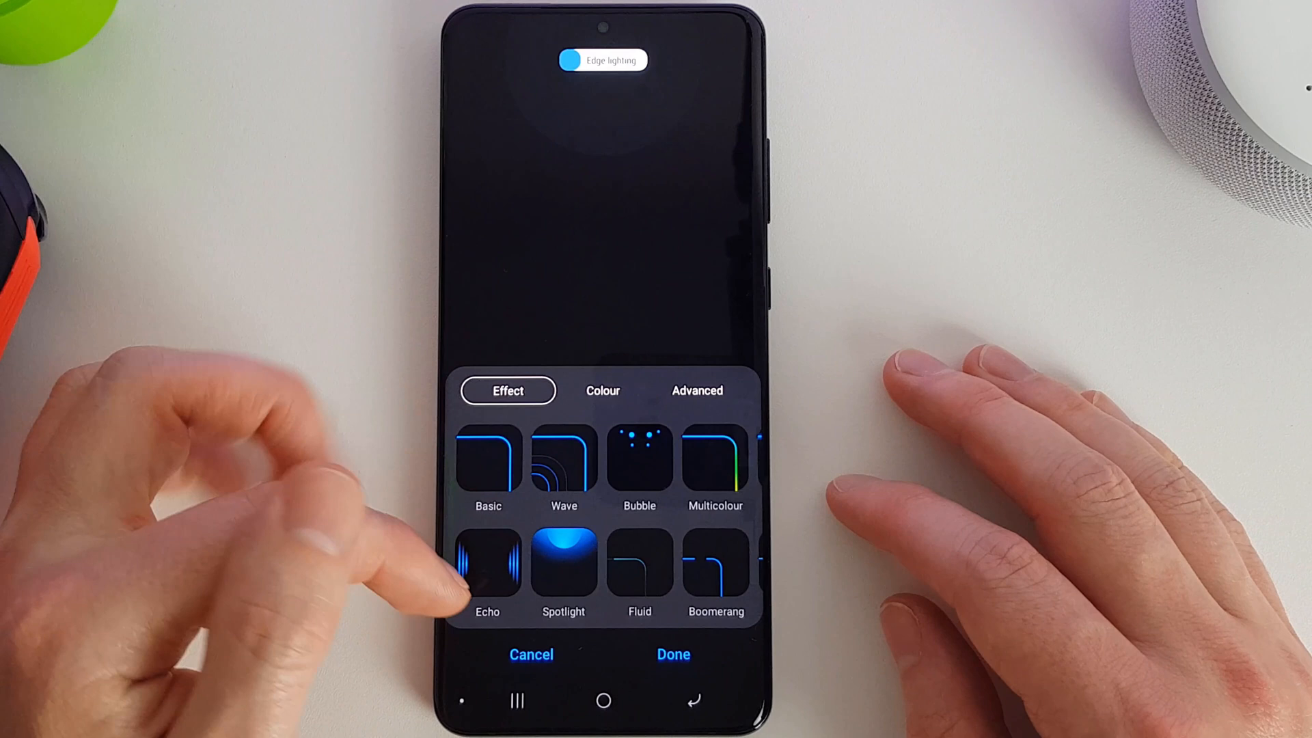
left_click(488, 563)
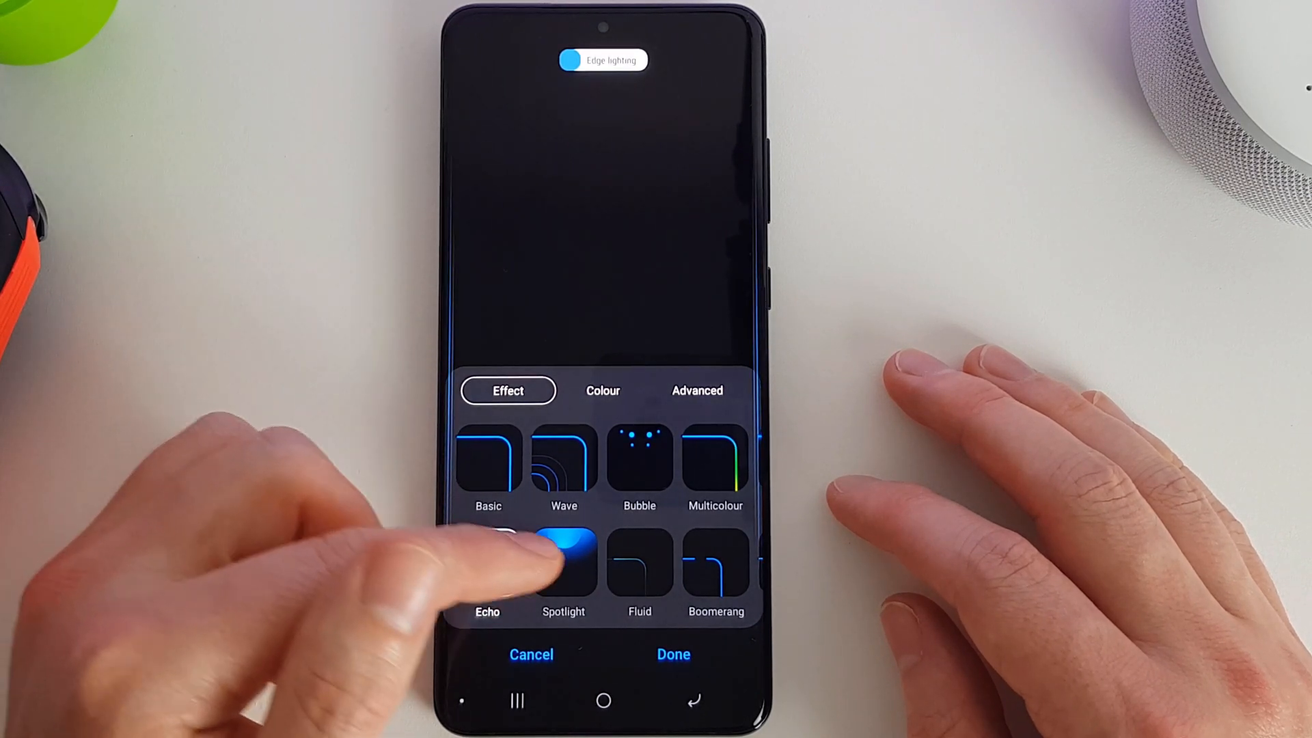
left_click(563, 565)
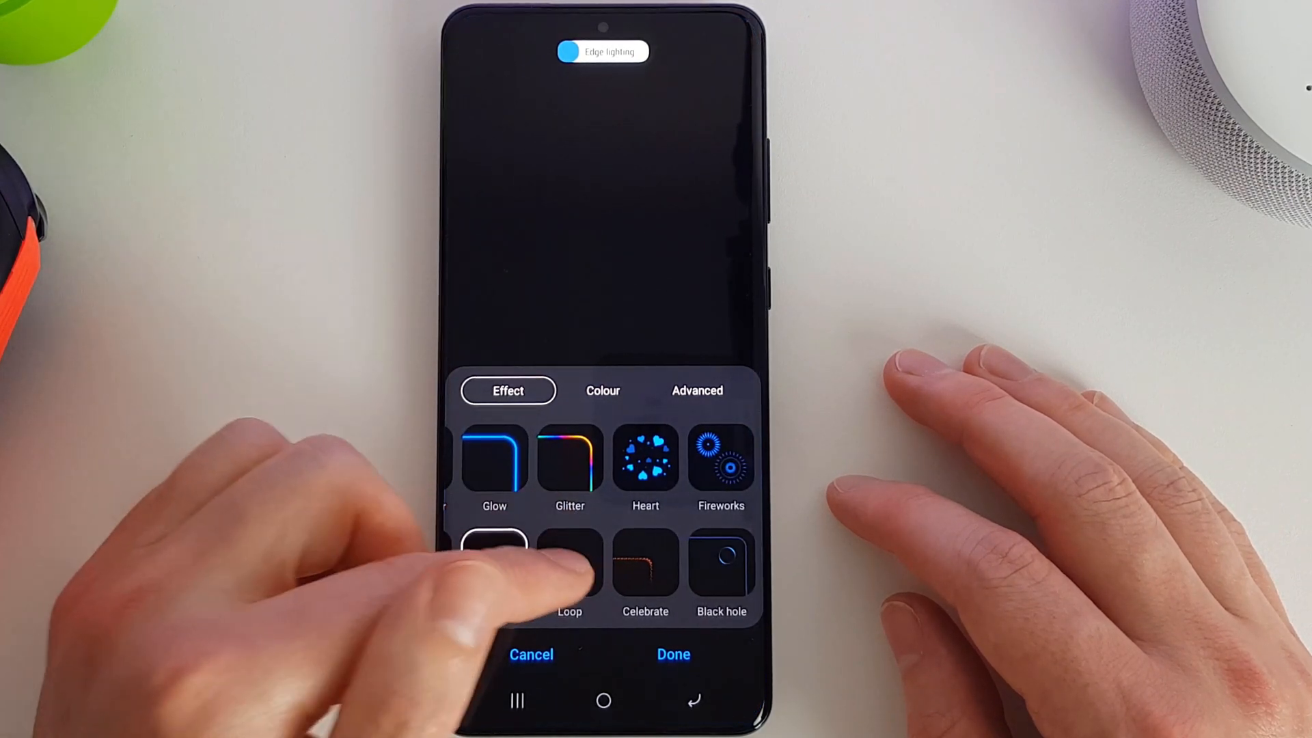
left_click(569, 569)
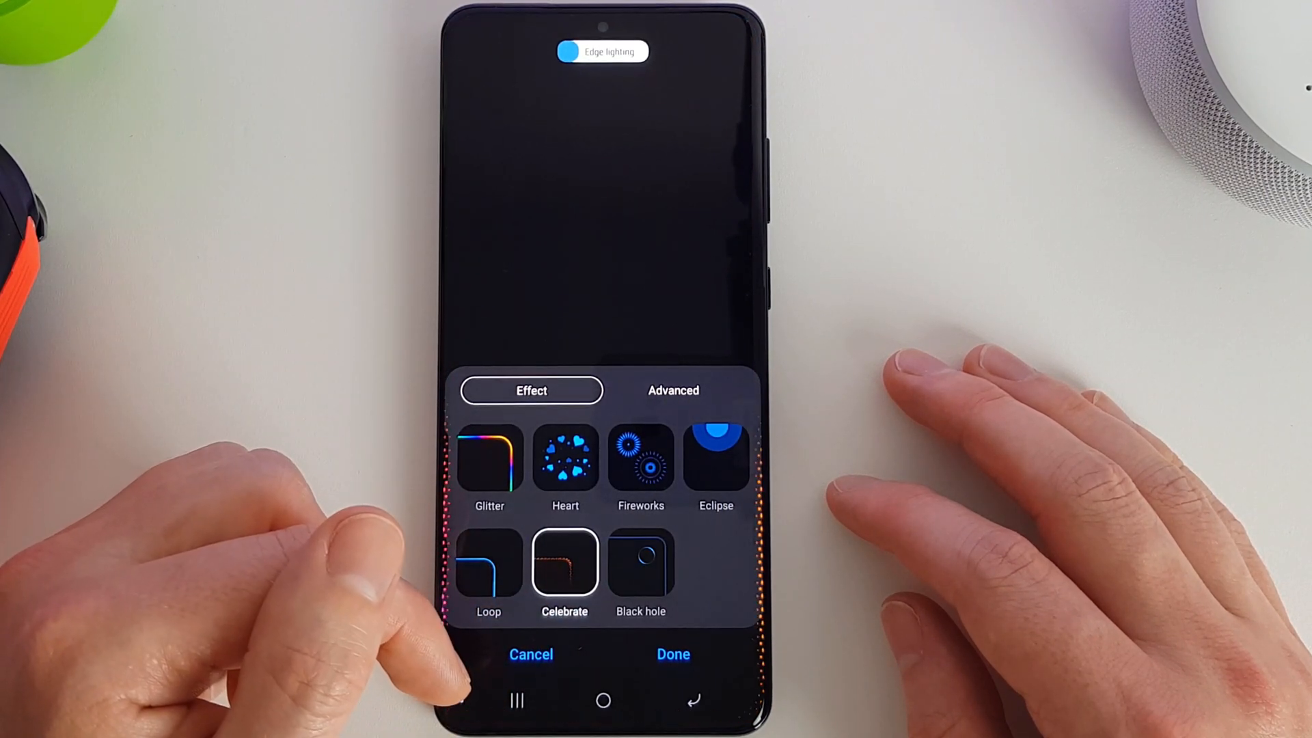
left_click(641, 565)
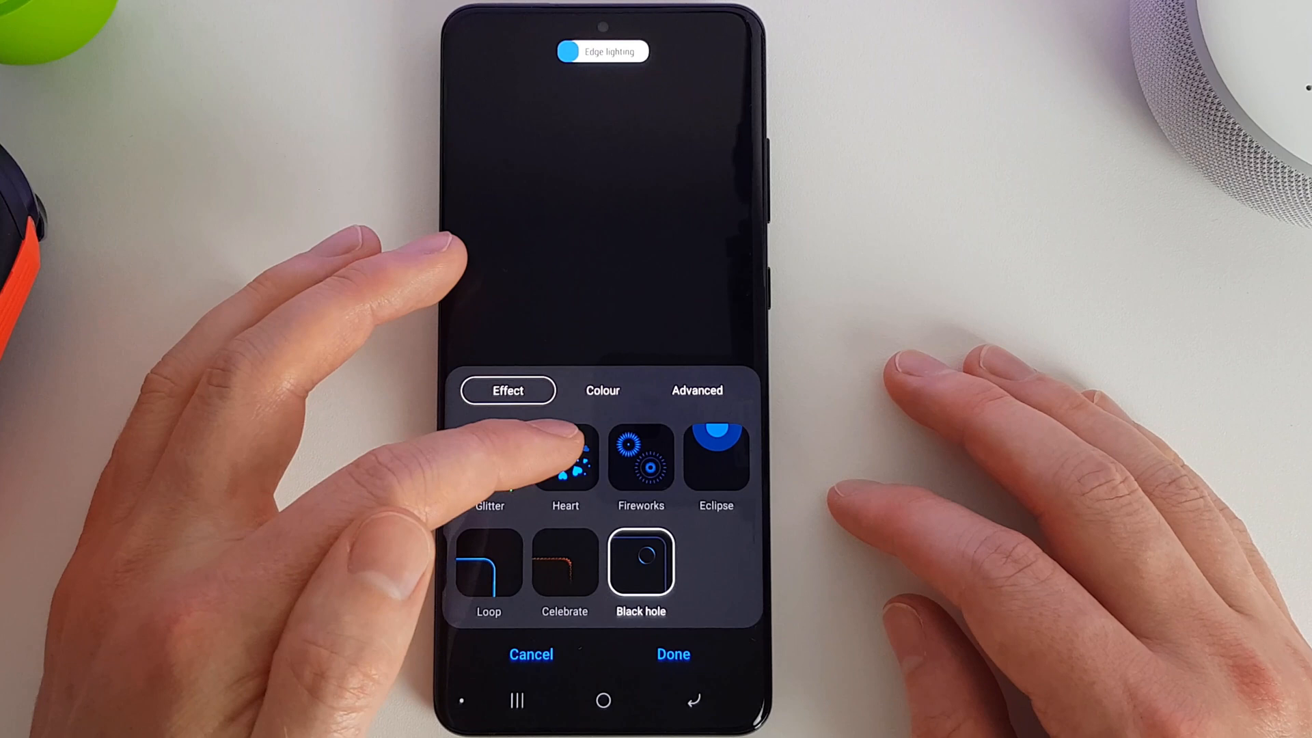
left_click(602, 390)
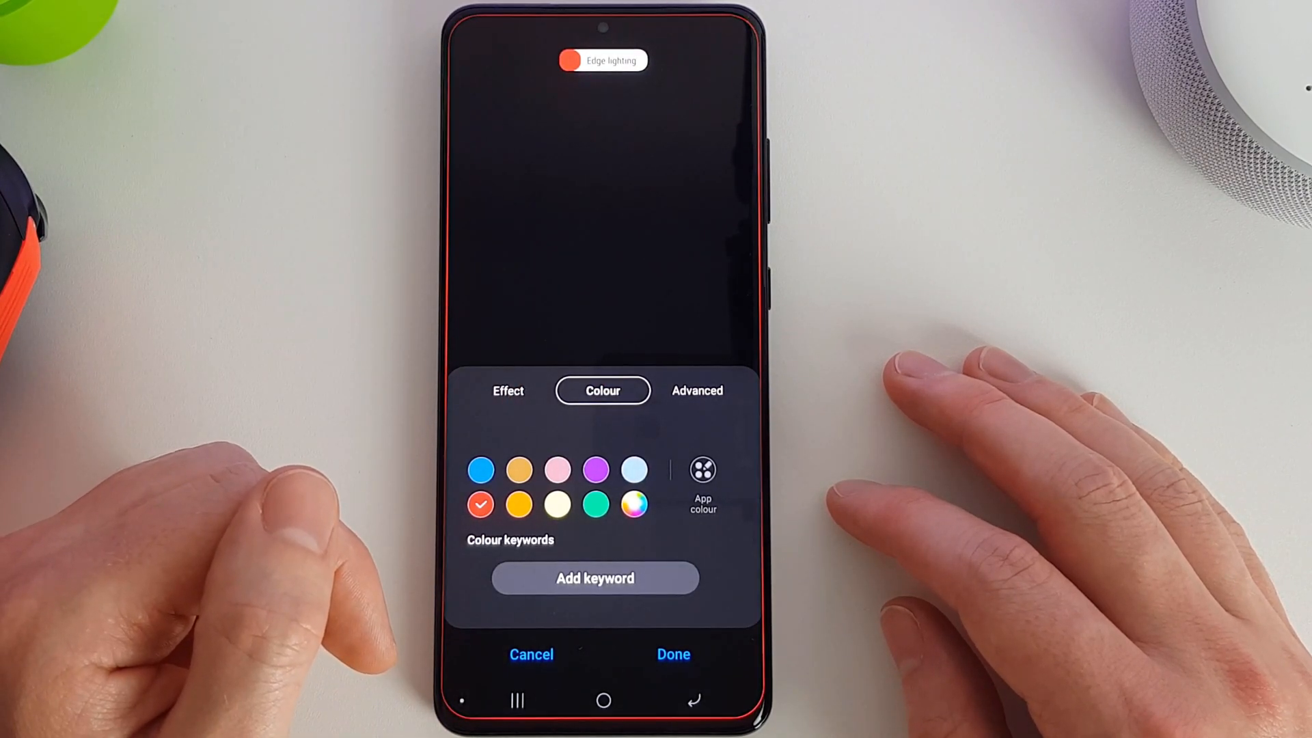
left_click(697, 391)
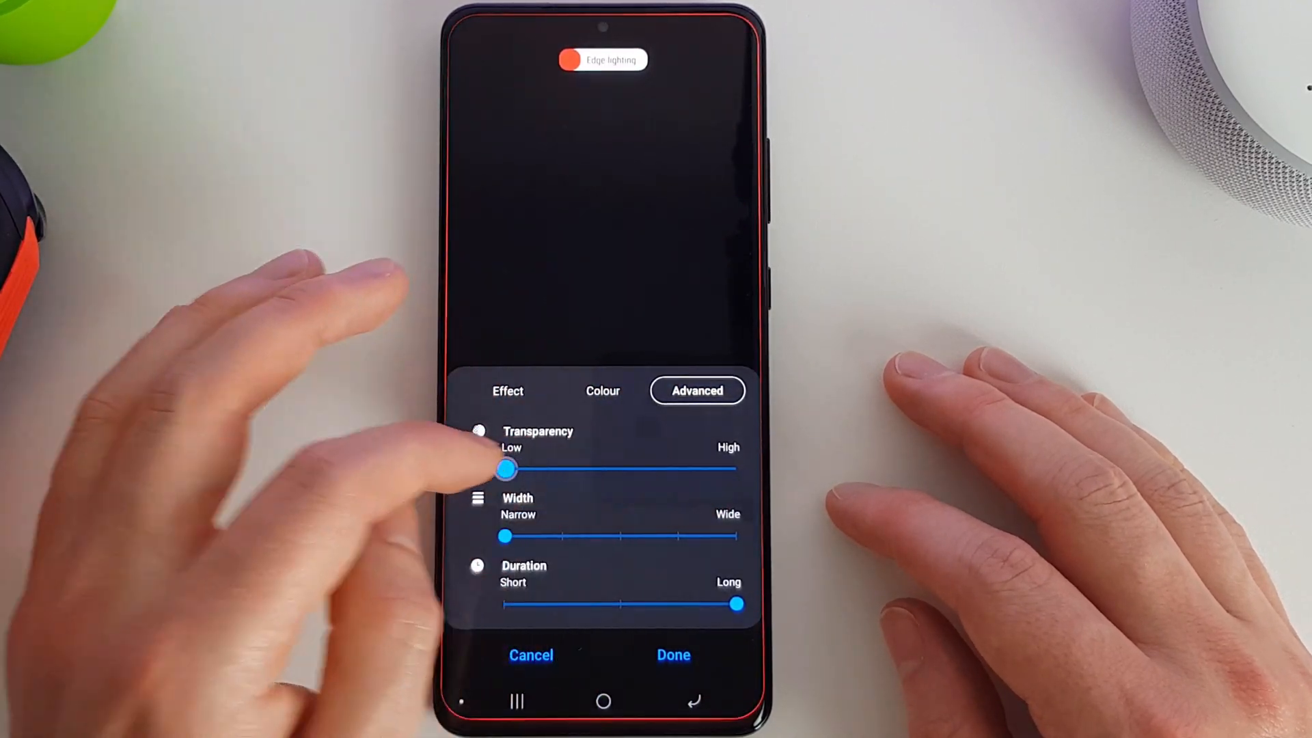
Set the lighting Width to Wide, adjust Duration, and open the colour keywords page
left_click_drag(505, 536, 734, 536)
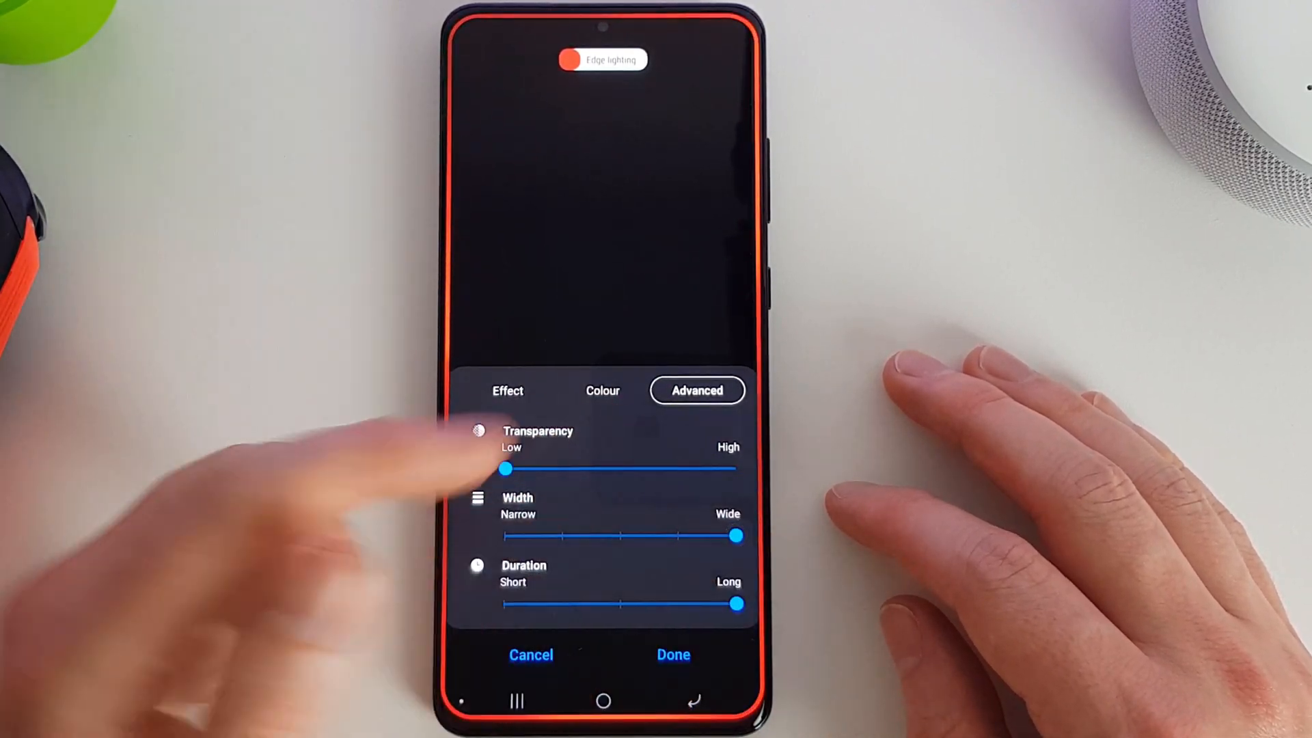
left_click_drag(734, 604, 504, 604)
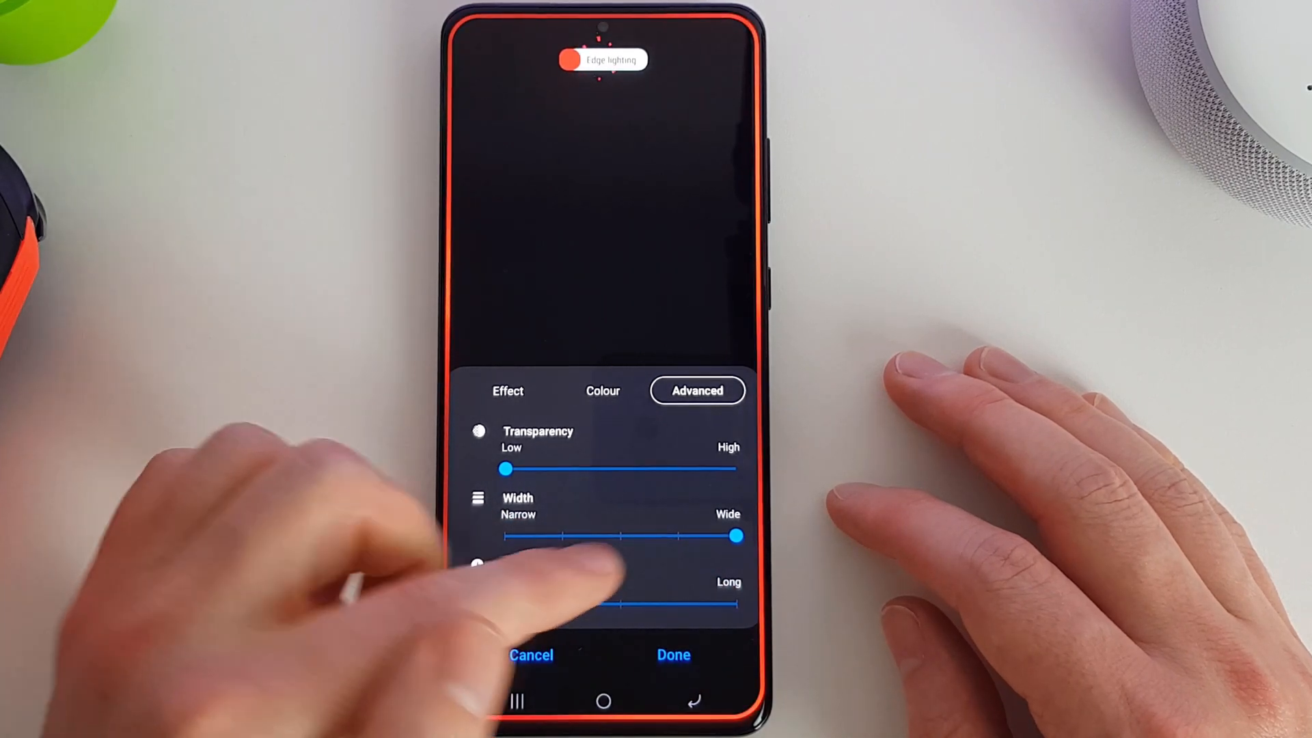
left_click(602, 391)
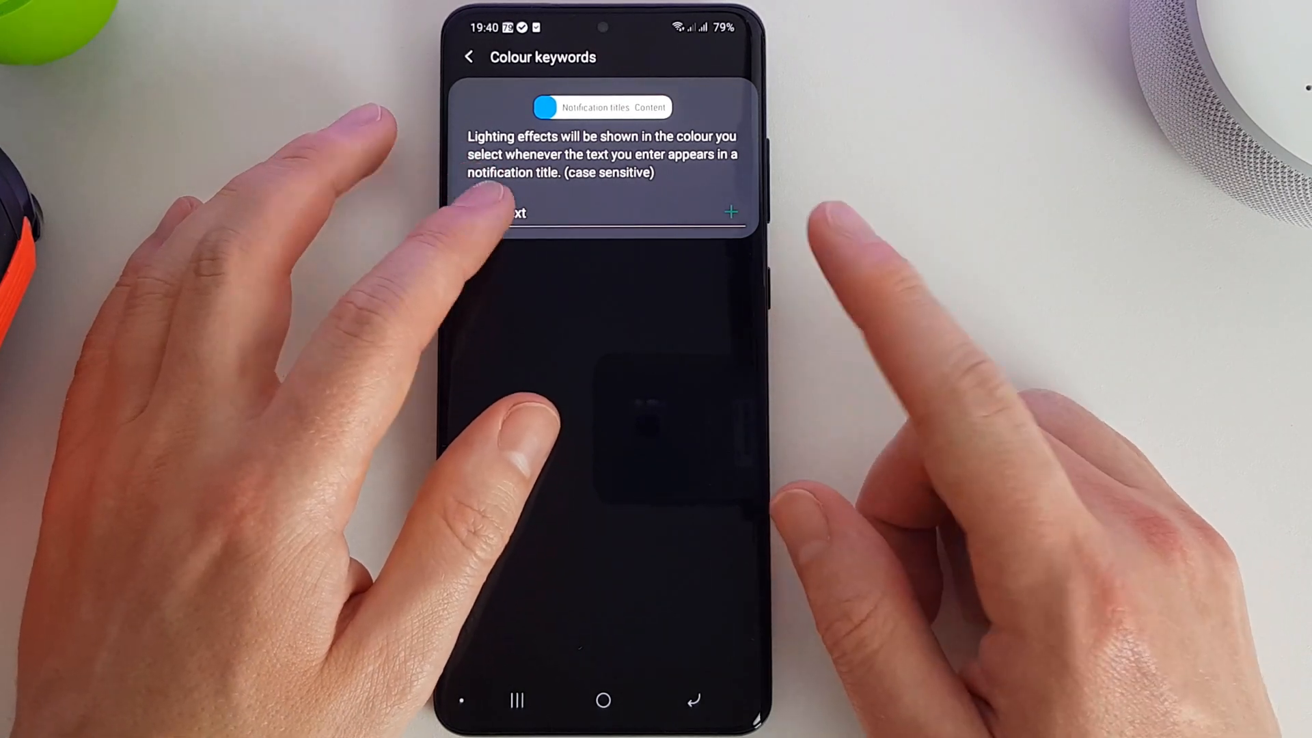
Add 'WhatsApp' as a colour keyword and give it a pale teal colour
type("w")
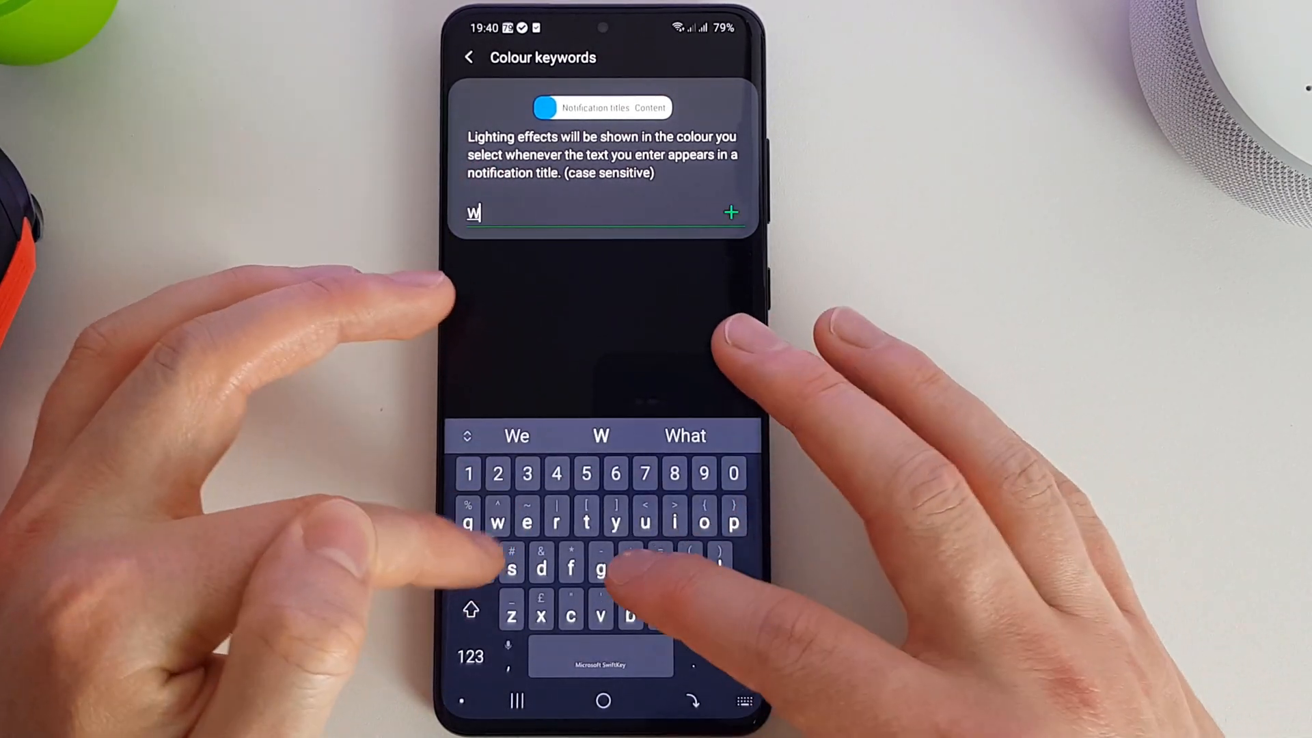
type("hatsapp")
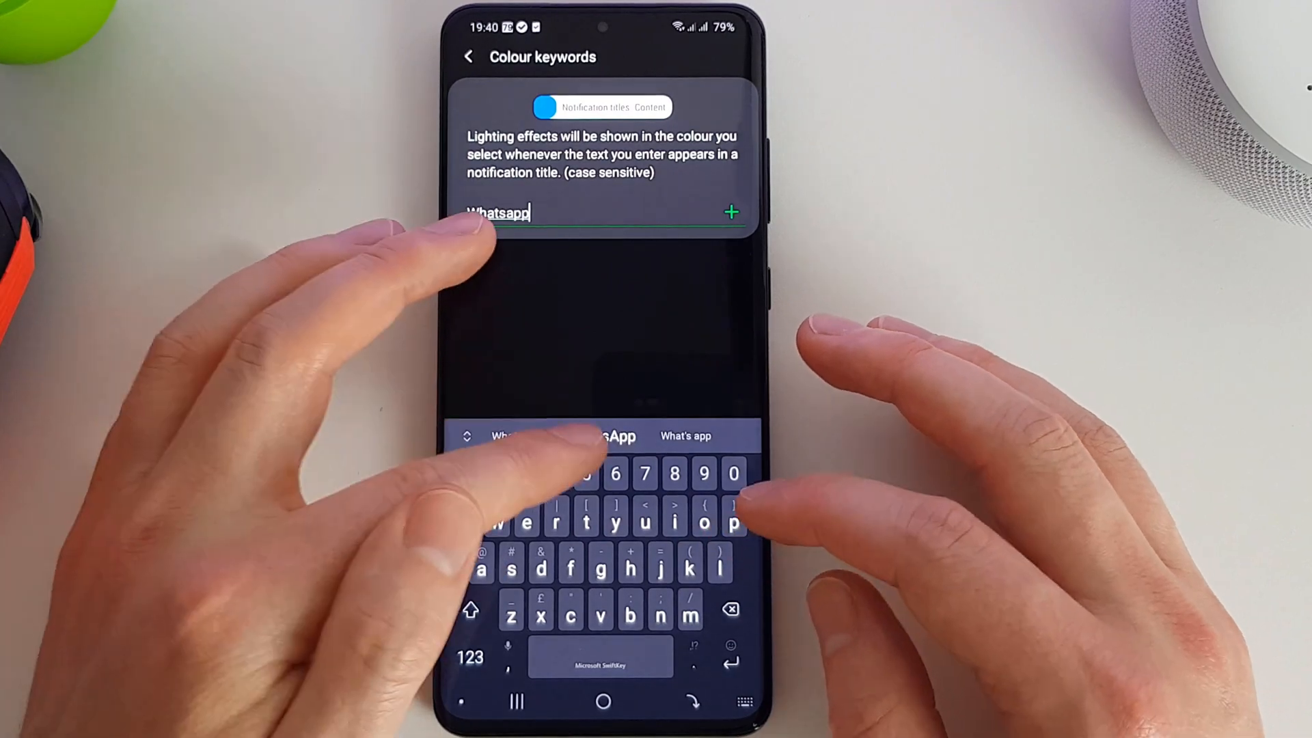
left_click(731, 213)
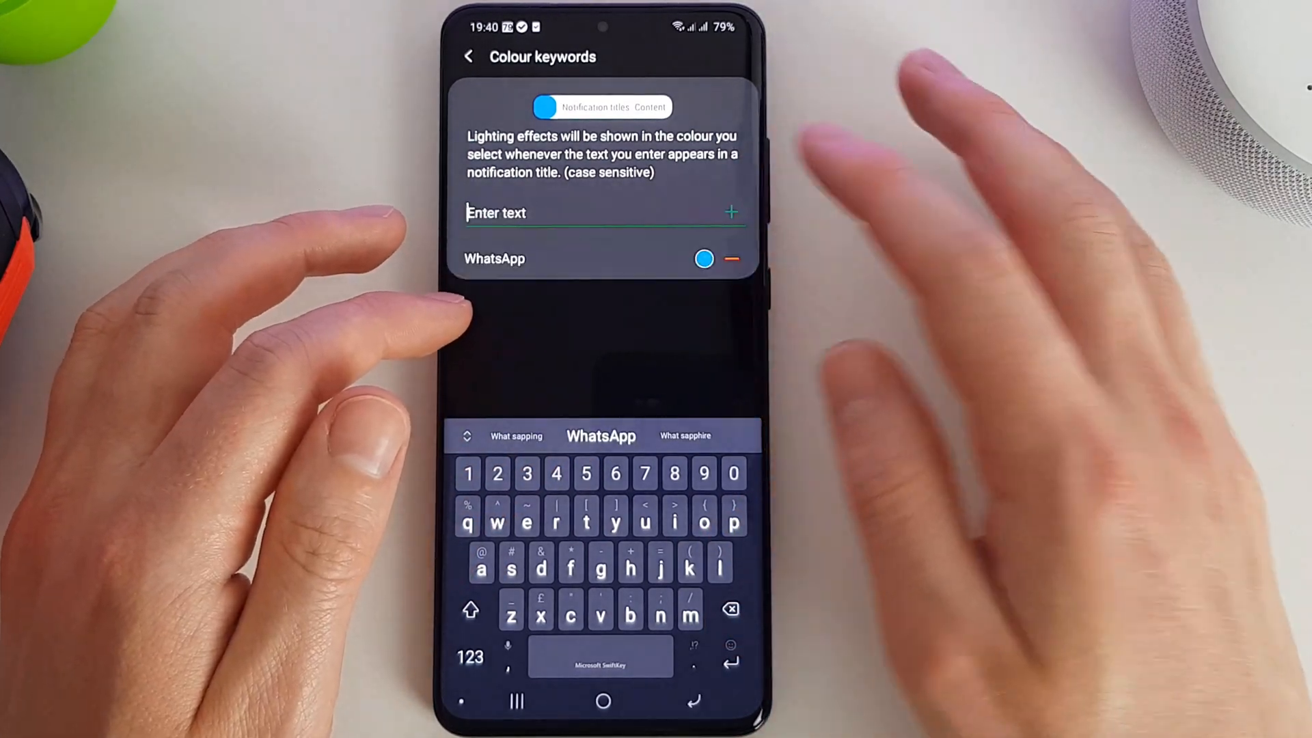
left_click(704, 258)
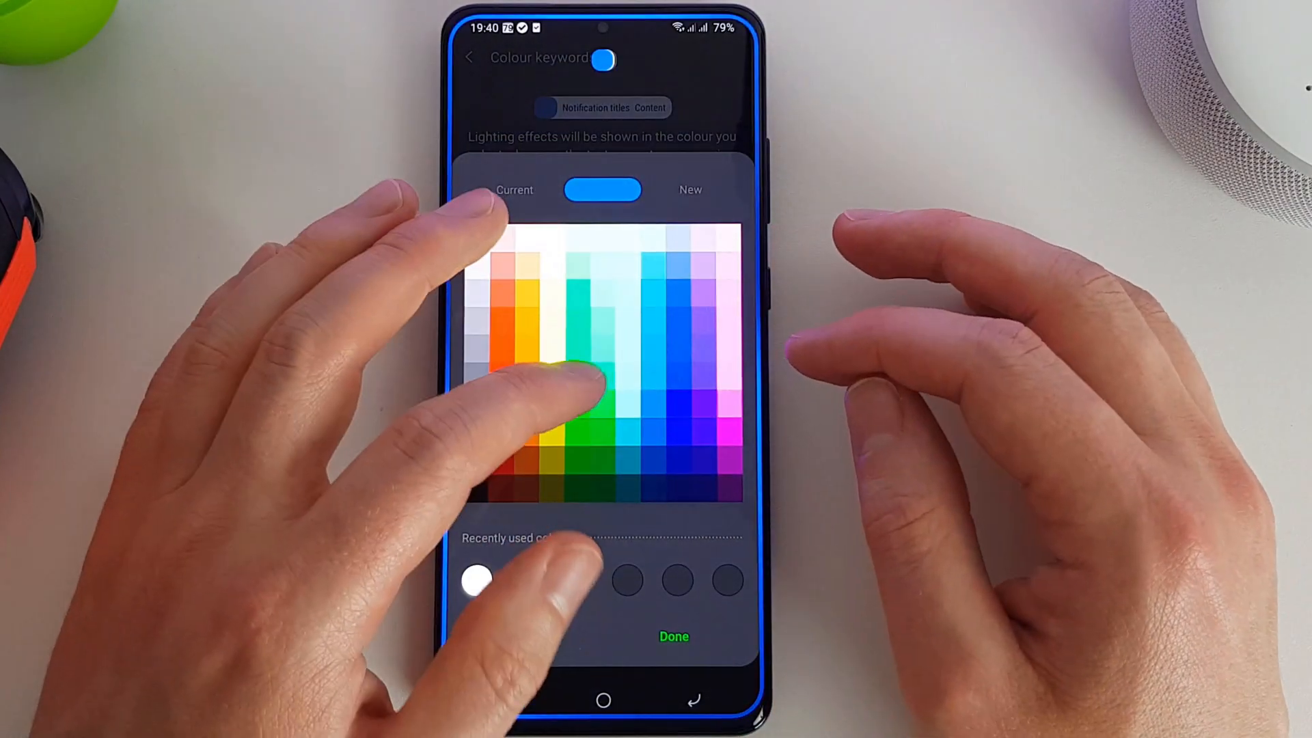
left_click(577, 377)
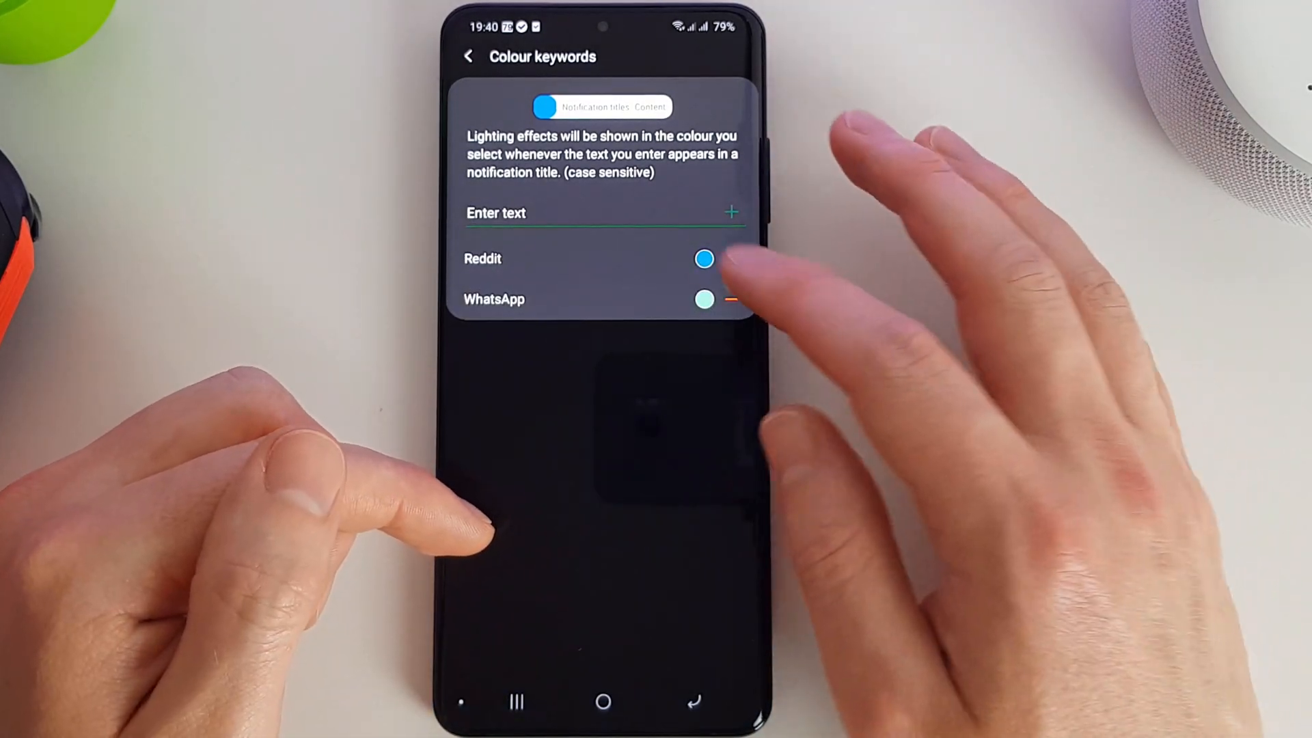
Set the Reddit keyword's lighting colour to red and confirm it
left_click(704, 258)
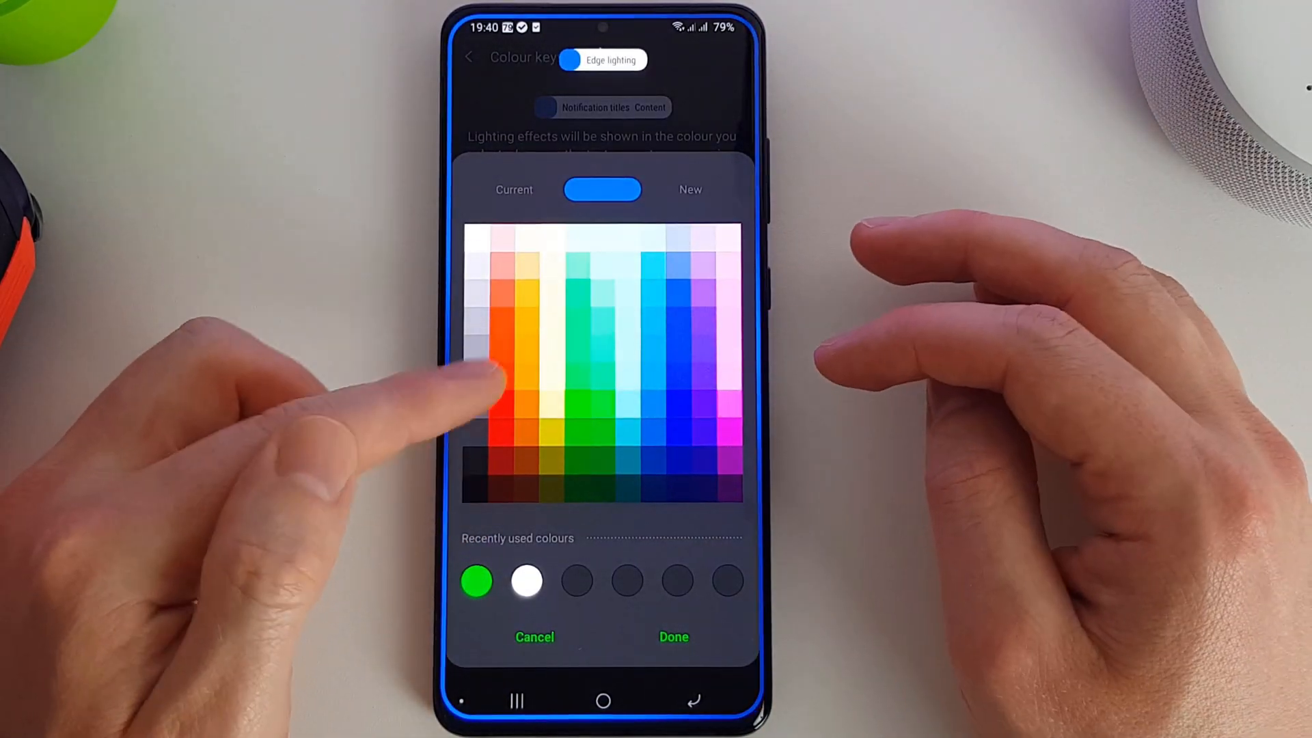
left_click(500, 377)
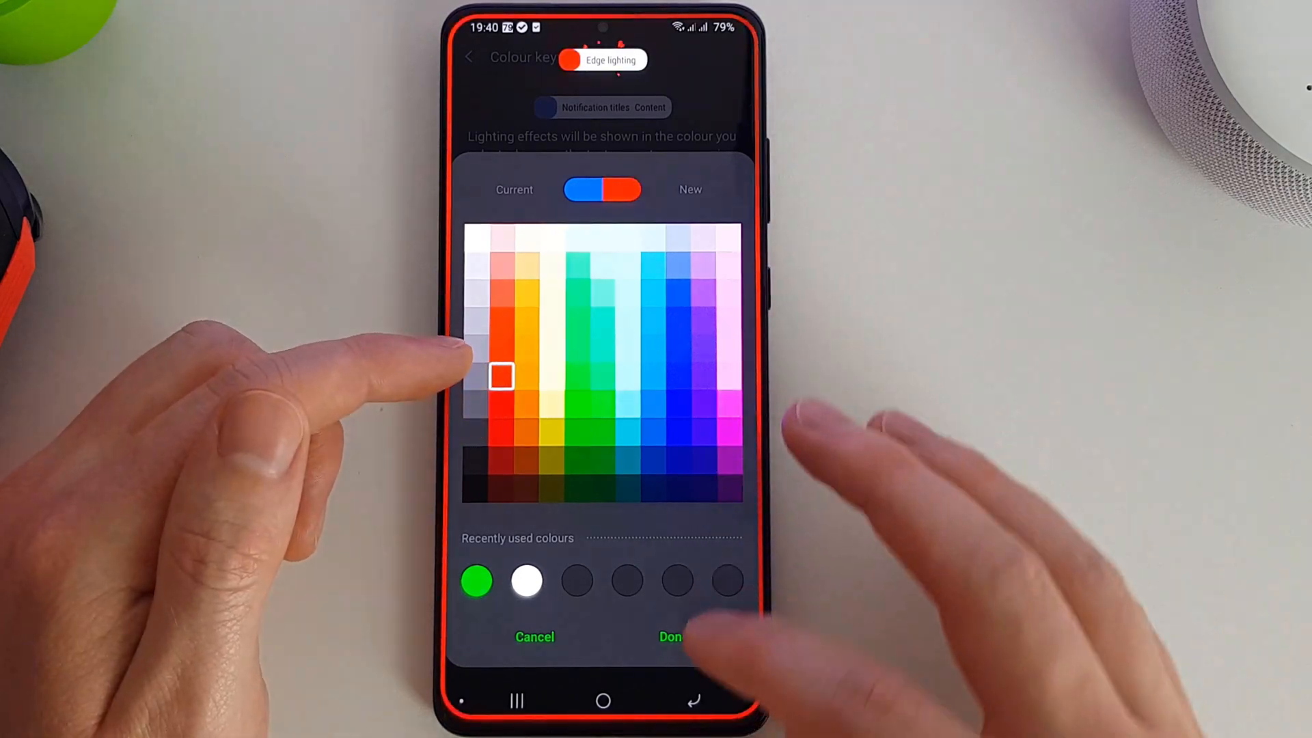
left_click(671, 637)
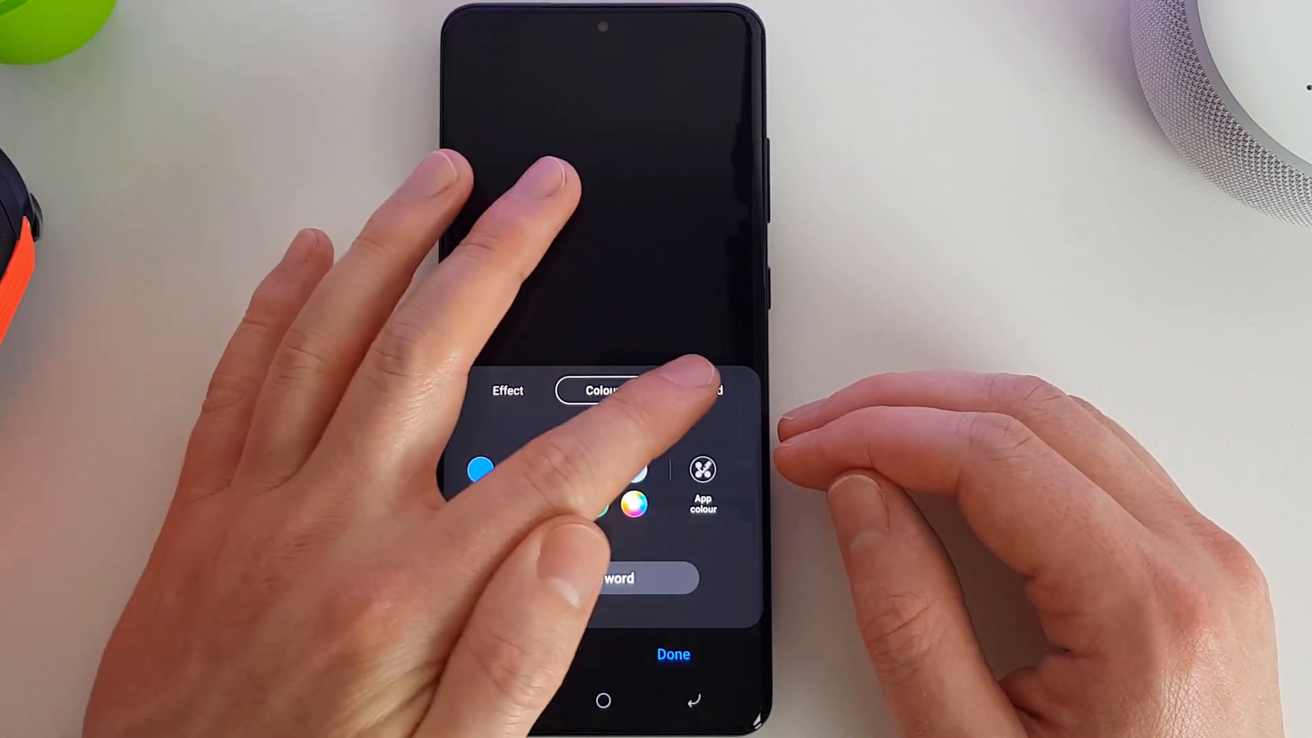
Return to the effect choices and save the EdgeLighting+ settings
left_click(507, 390)
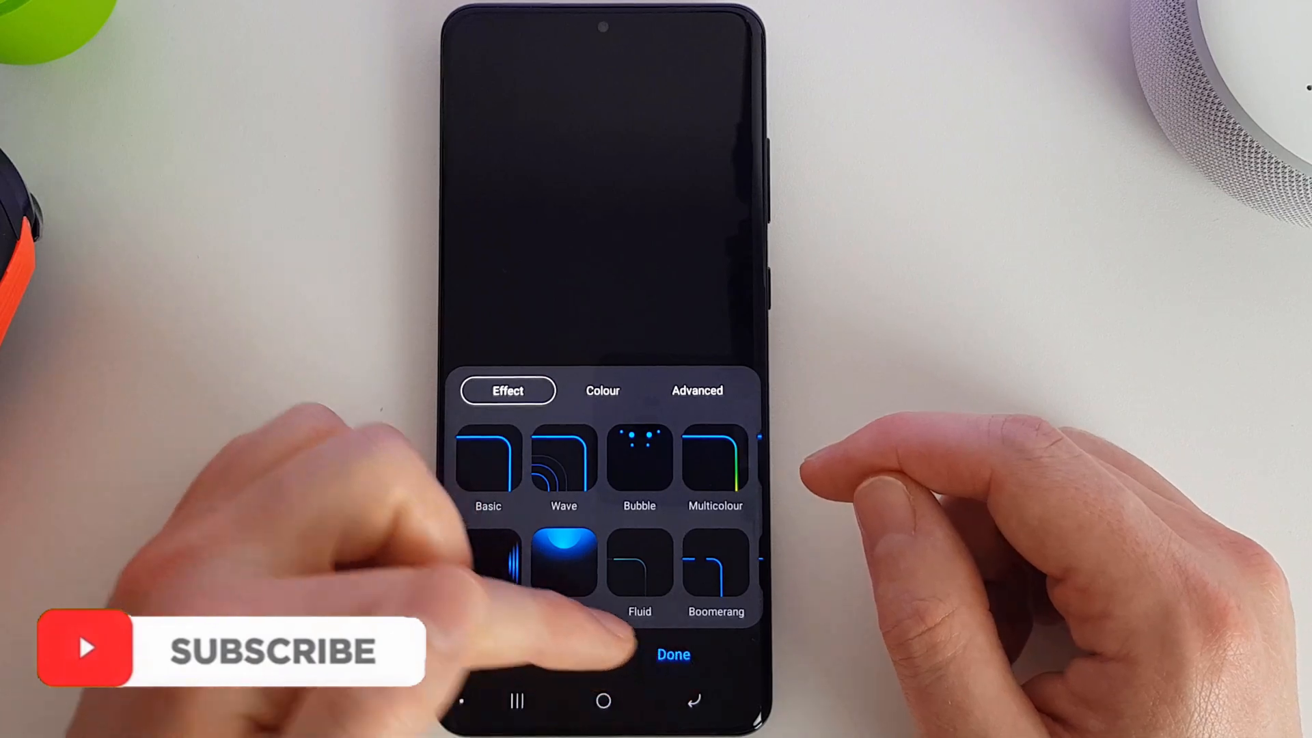
left_click(673, 654)
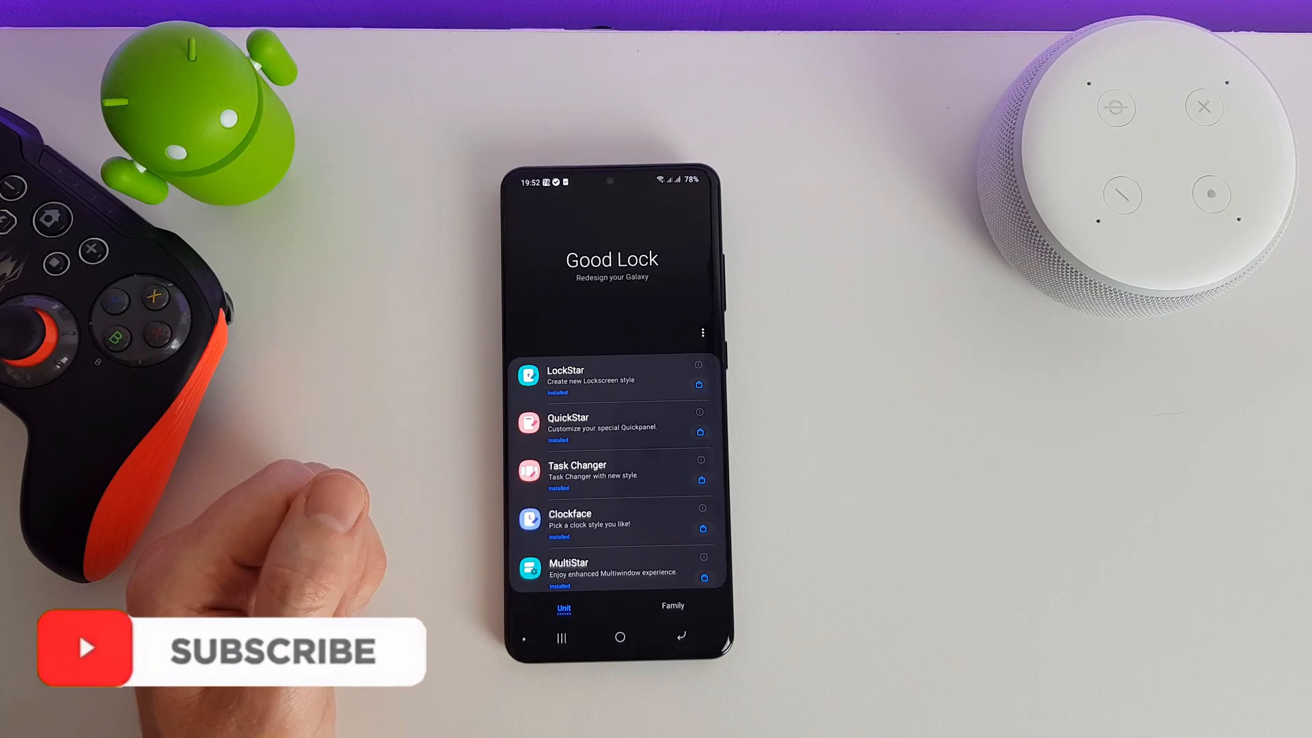